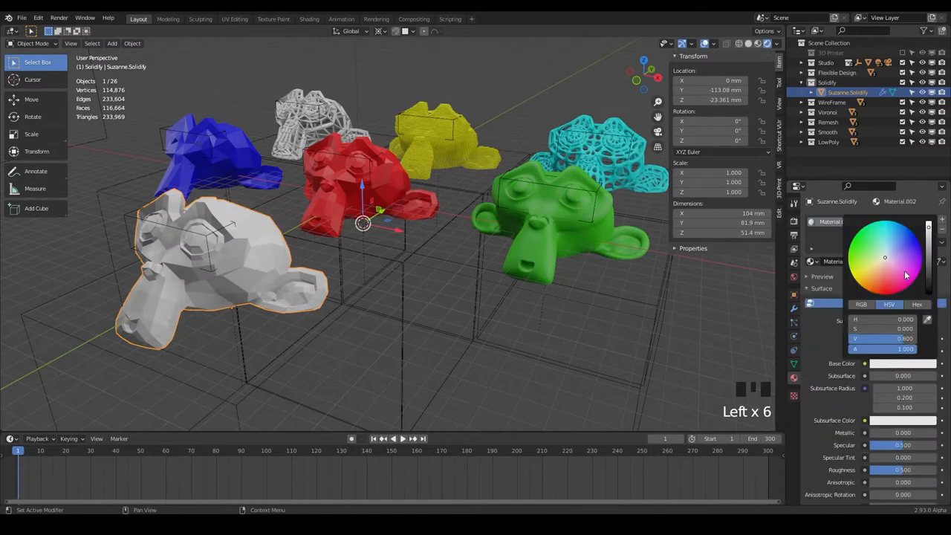
Select the red low-poly Suzanne in the monkey grid
click(915, 275)
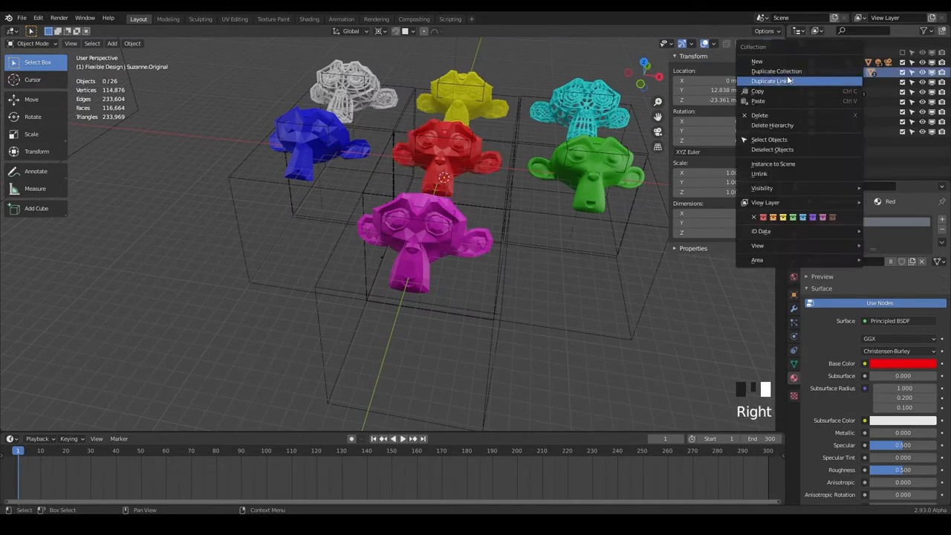
Duplicate the red monkey's collection as 'Suzanne Bevel' and move it left out of the grid along X
click(773, 80)
text(Bev)
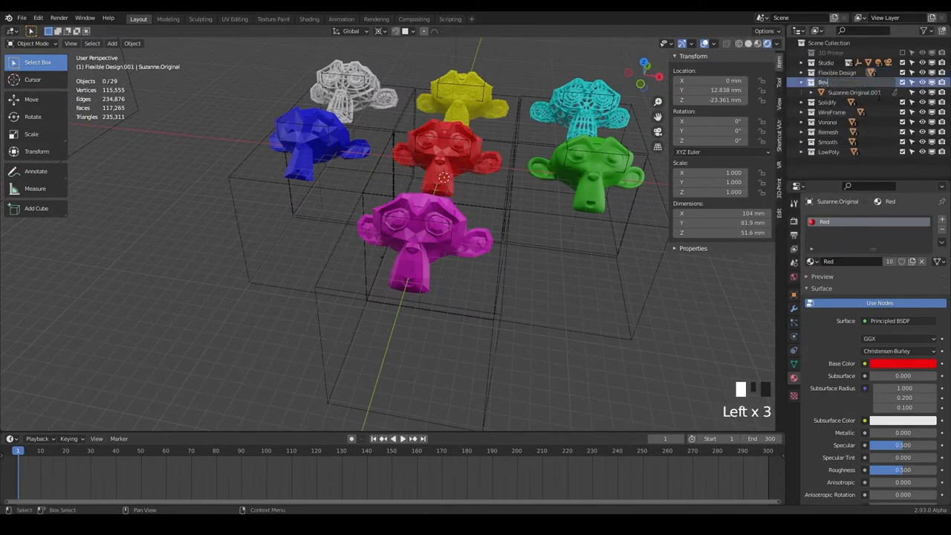
key(Left)
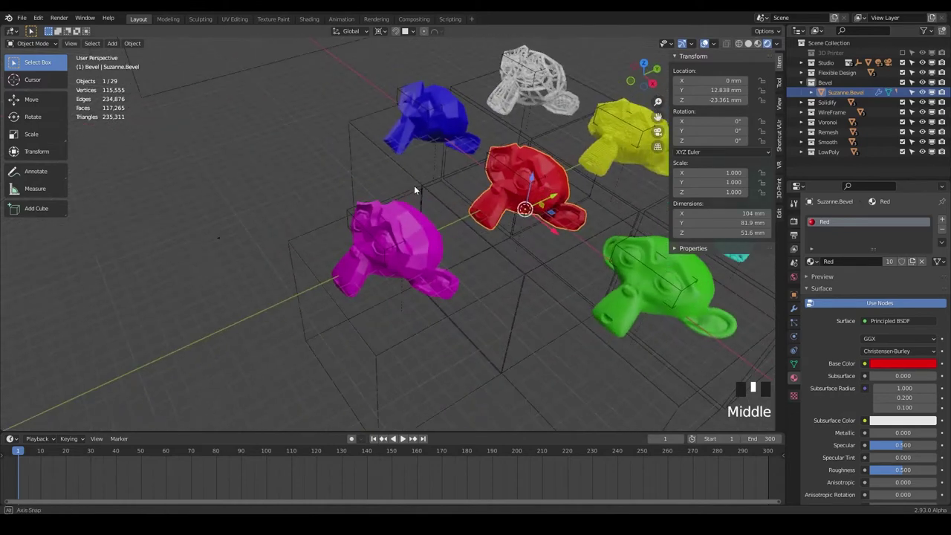
key(g)
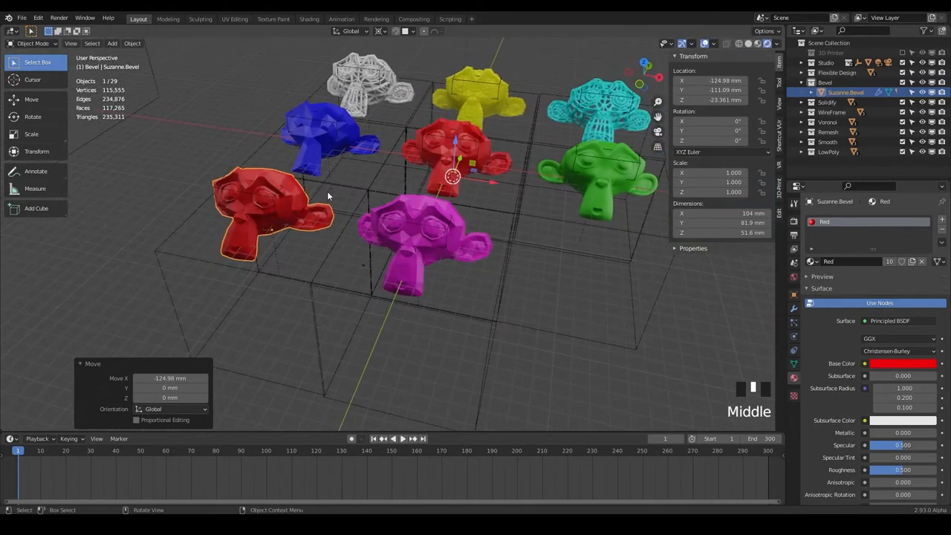
key(NUMPAD_PERIOD)
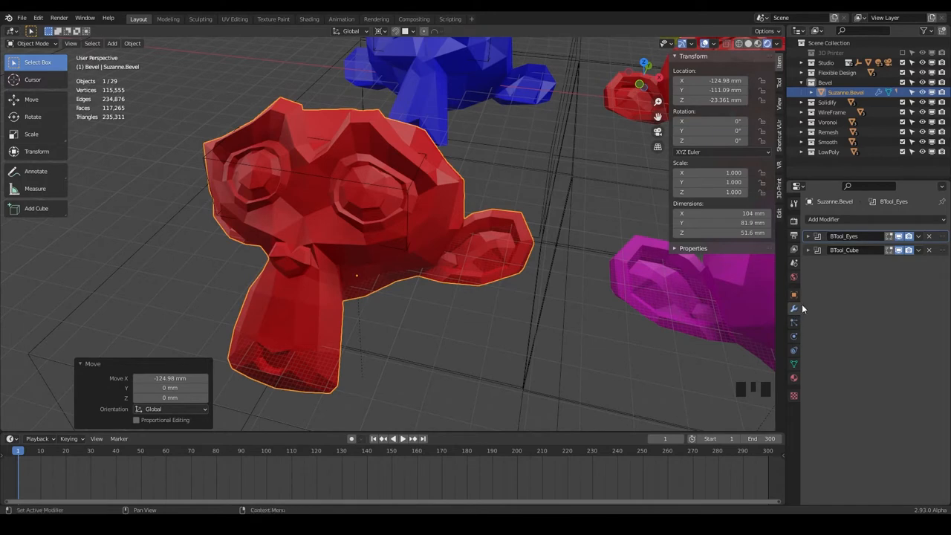
Add a Bevel modifier to Suzanne Bevel after its Bool_Eyes and Bool_Cube modifiers
click(823, 218)
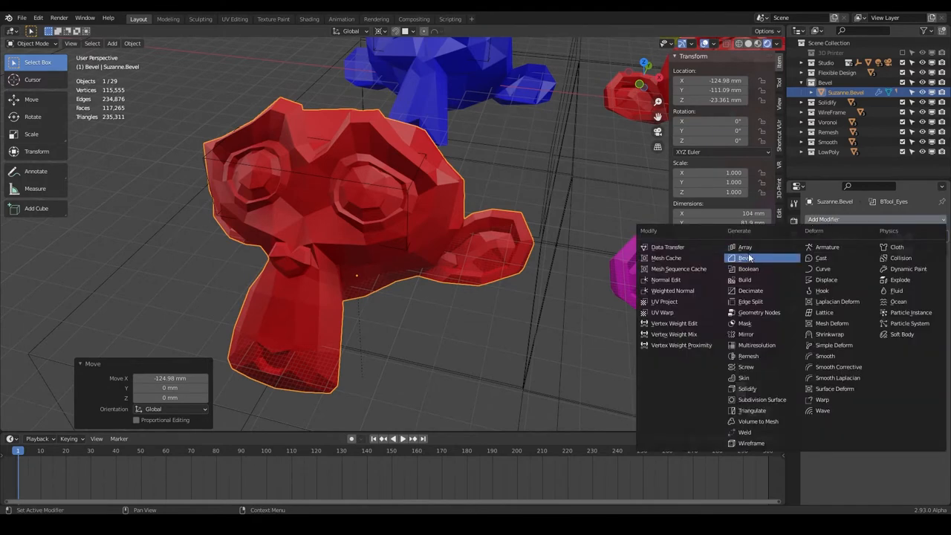
click(745, 258)
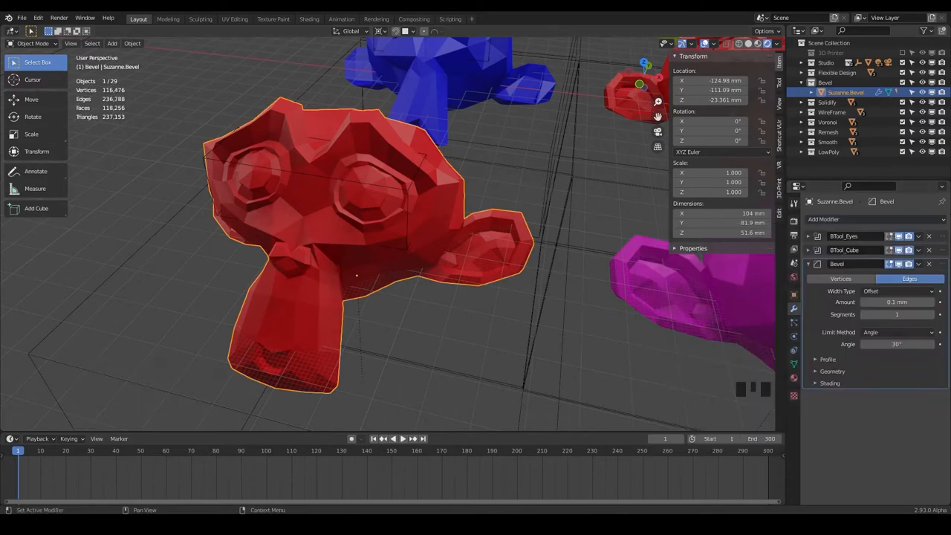
scroll(up, 3)
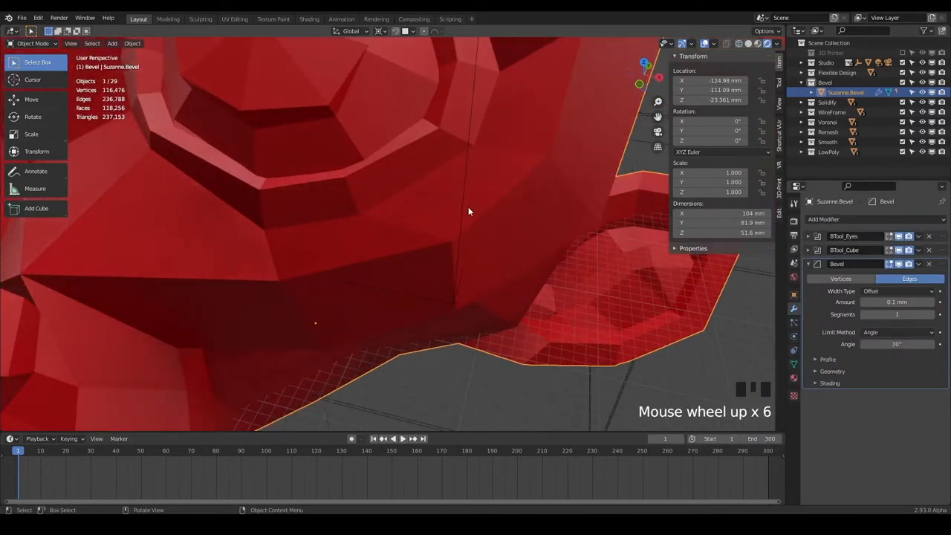
scroll(down, 3)
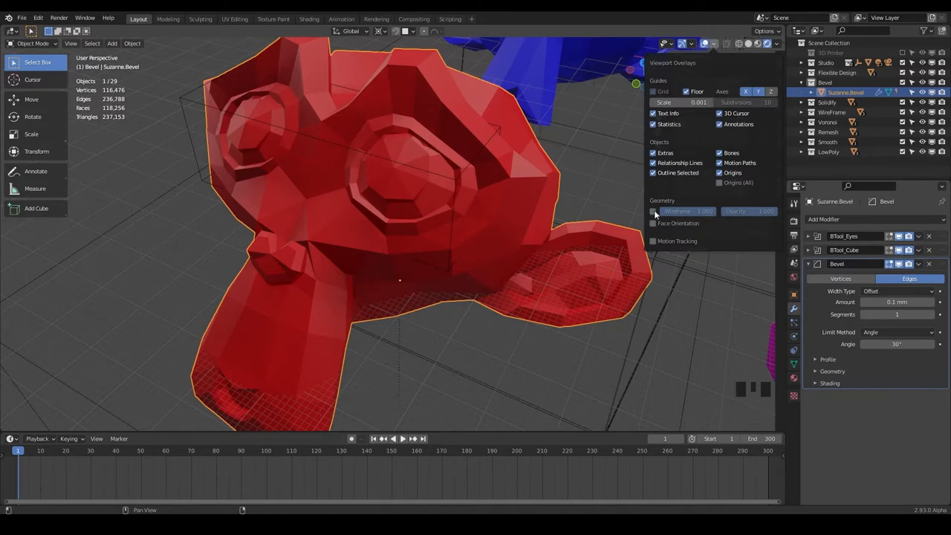
Show the wireframe overlay and move the Bevel modifier to the top of the stack
click(653, 211)
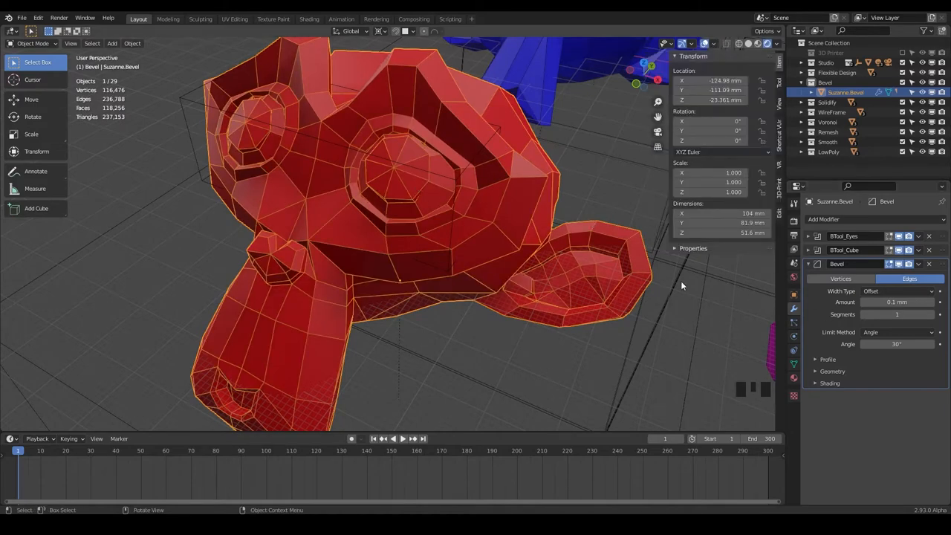
scroll(up, 3)
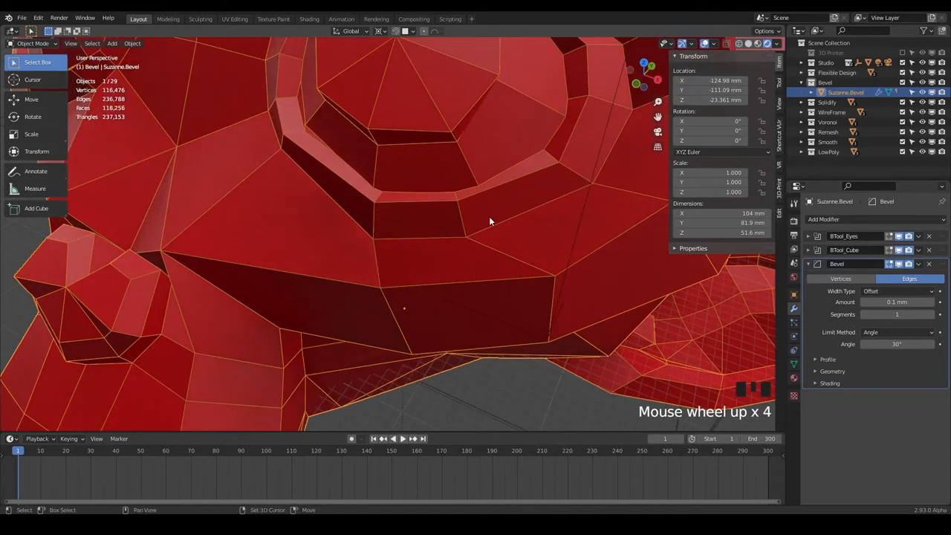
scroll(down, 3)
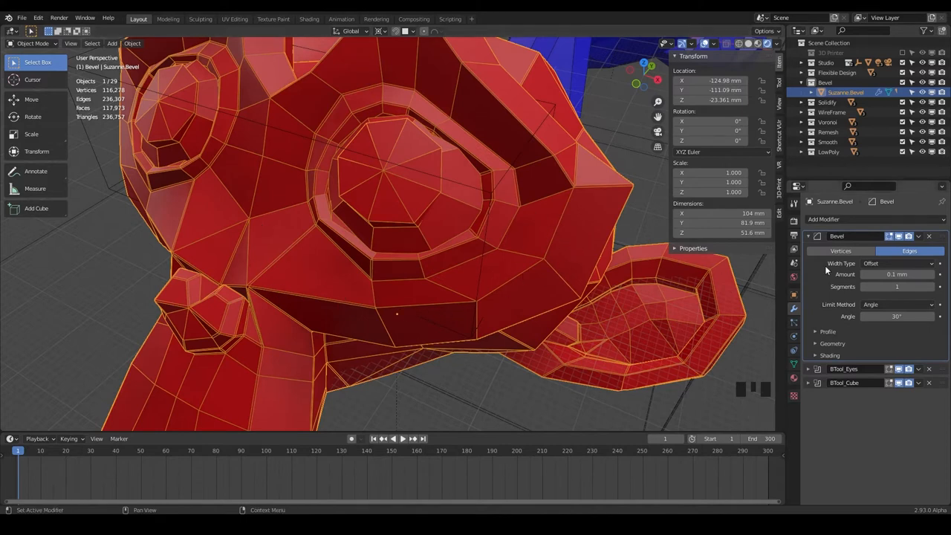
Raise the Bevel modifier's Amount so the monkey's edges show wider chamfers
click(898, 274)
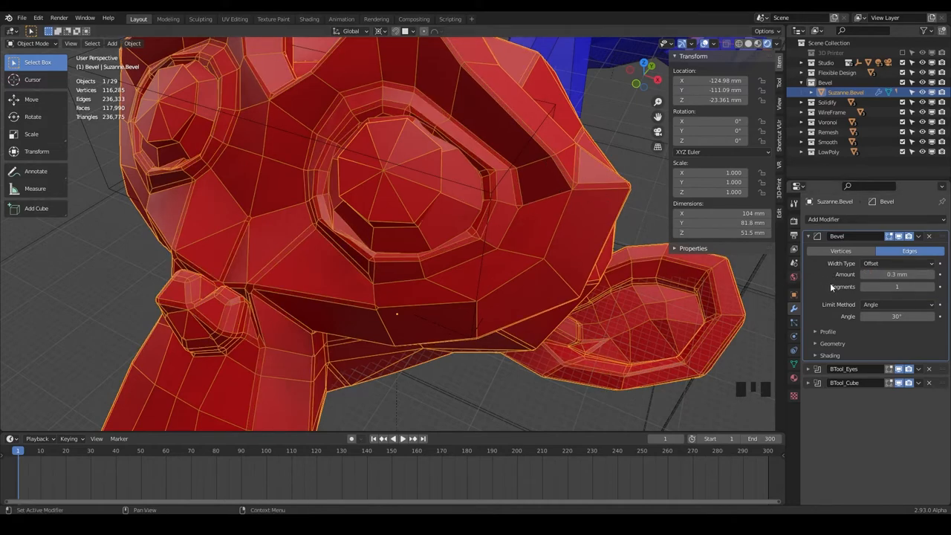
click(937, 287)
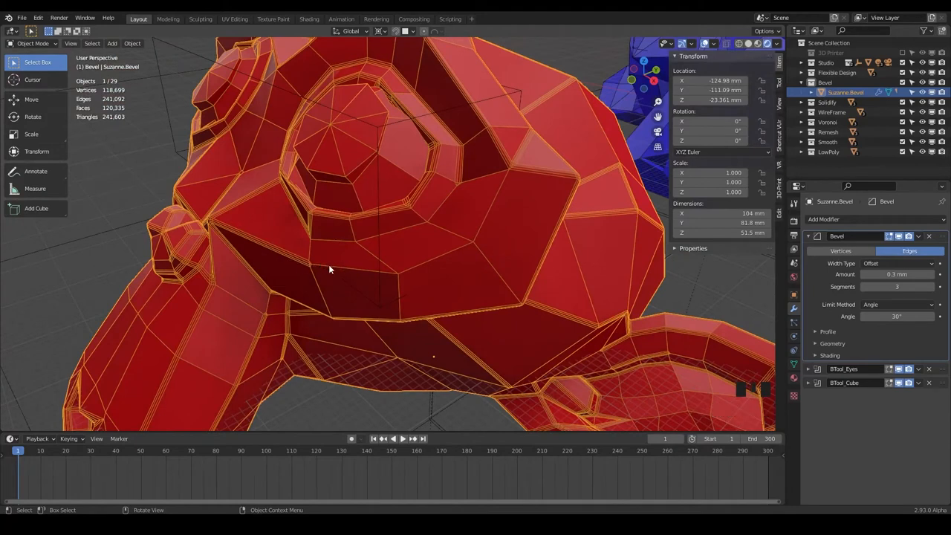
mouse_move(511, 175)
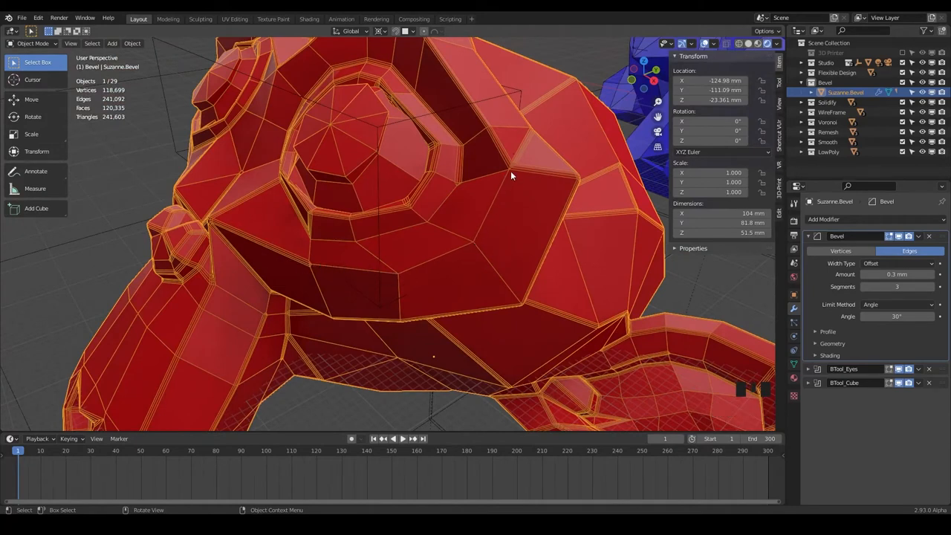
mouse_move(481, 229)
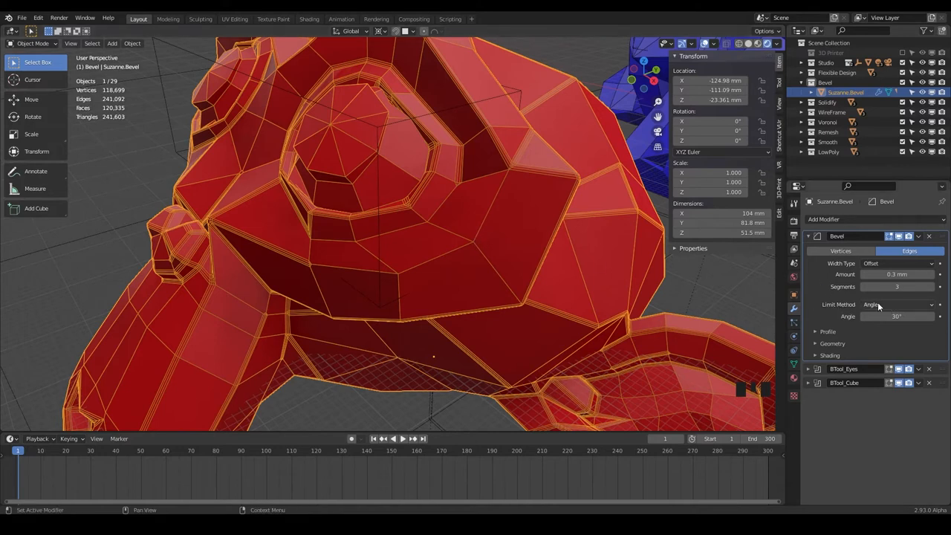
Set the Bevel limit method to None and keep the width type as Offset
click(898, 303)
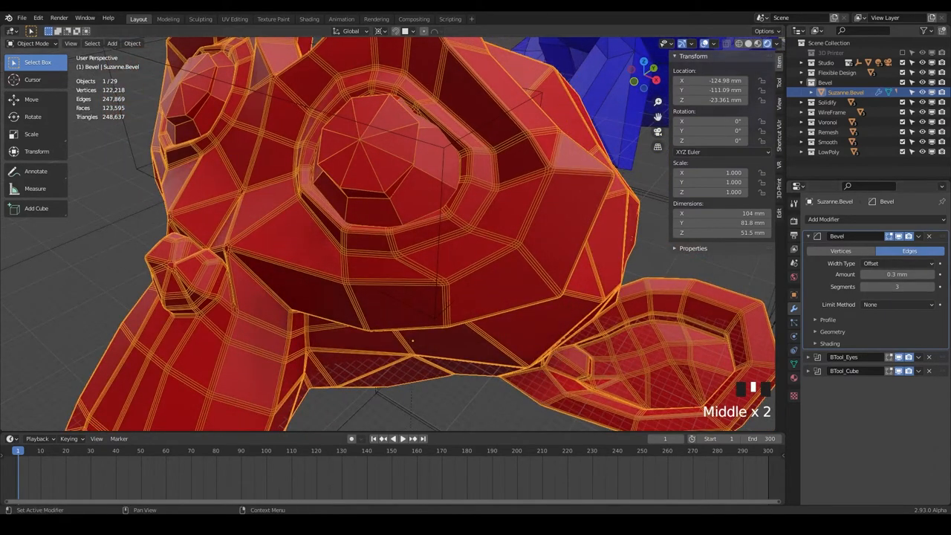
click(895, 263)
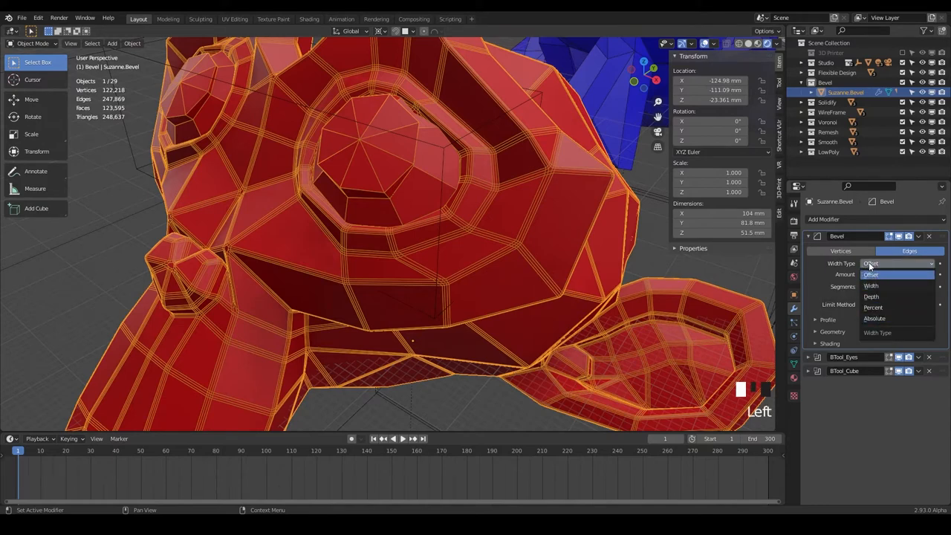
mouse_move(880, 285)
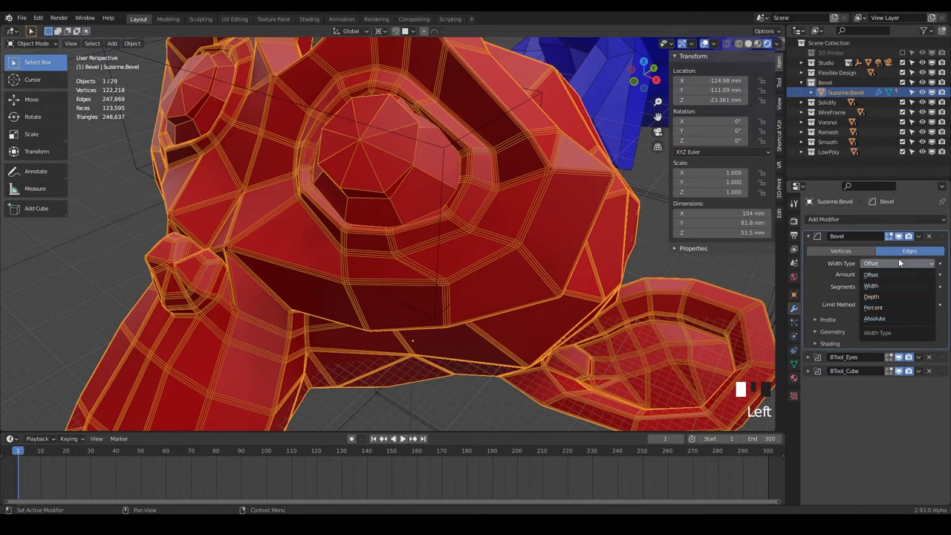
click(870, 273)
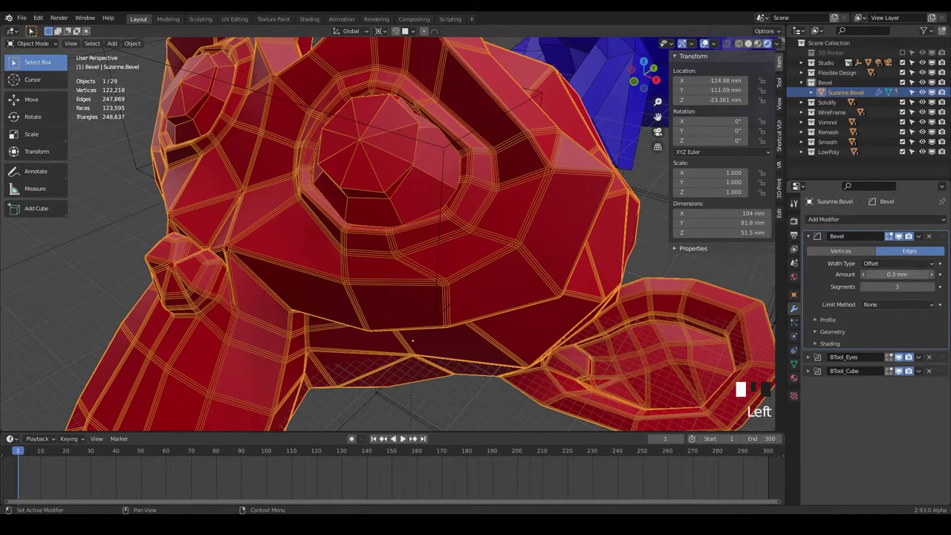
Try wider bevel amounts, show the Geometry options, and settle the amount at about 0.3
drag(897, 273, 877, 274)
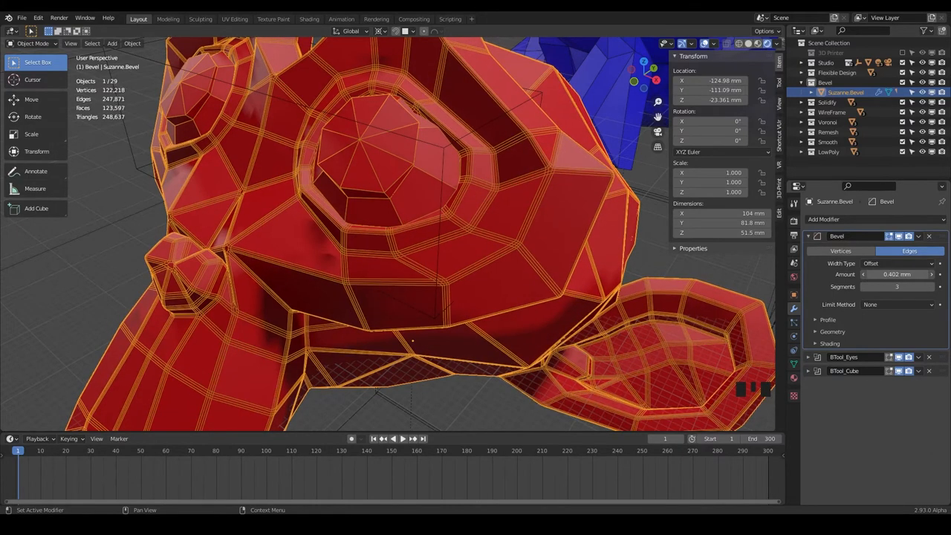
drag(897, 274, 914, 273)
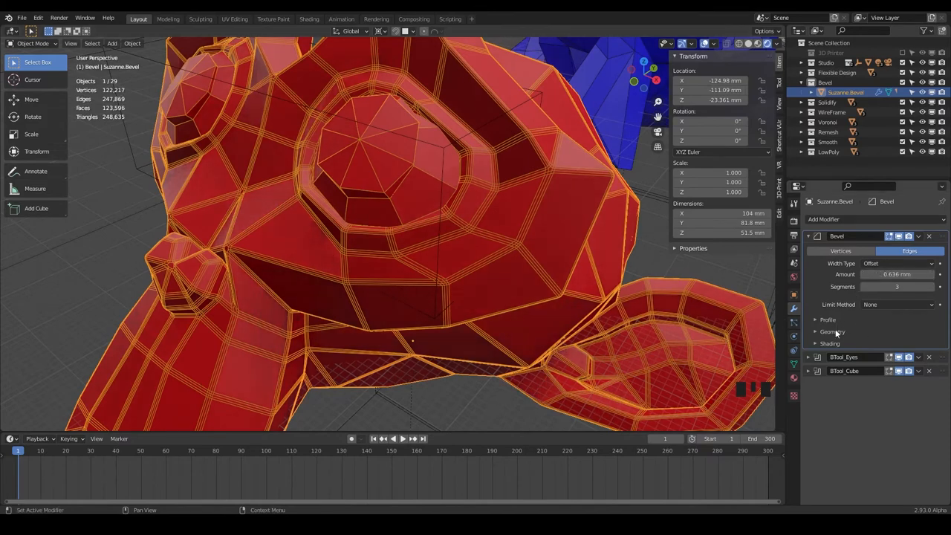
click(832, 331)
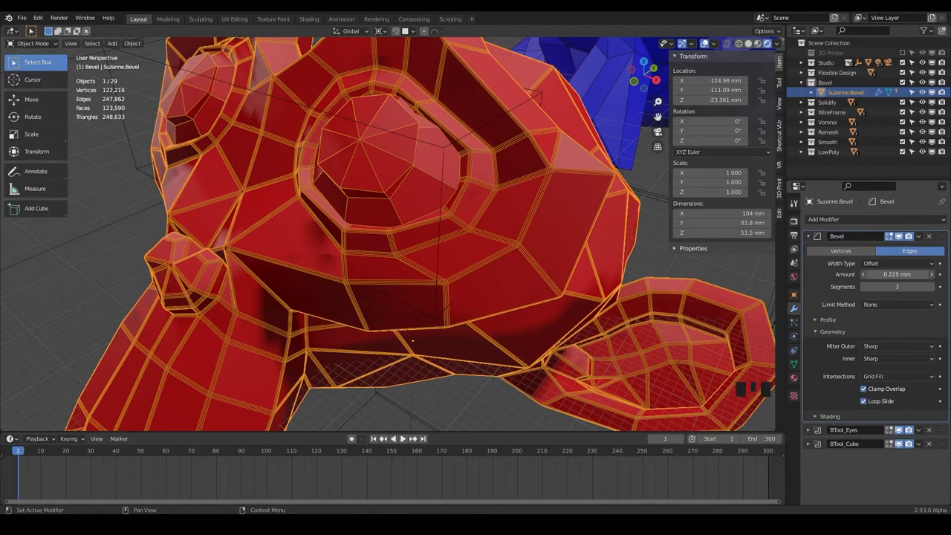
drag(897, 273, 921, 273)
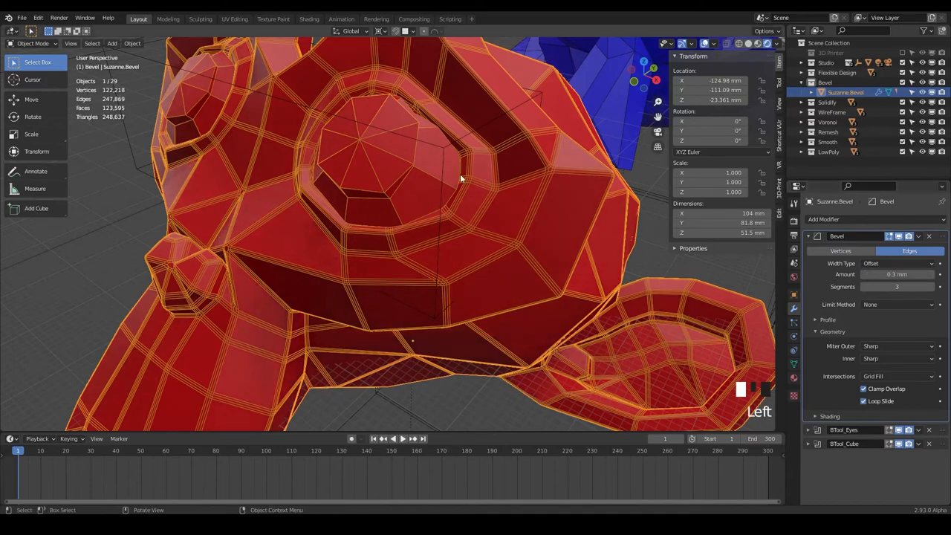
drag(461, 179, 481, 237)
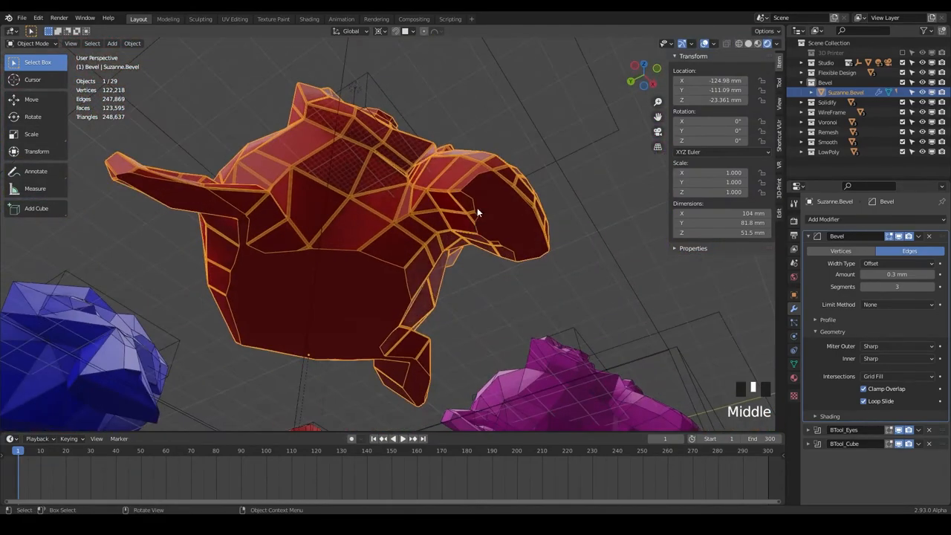
Return the view to the red monkey and collapse the Bevel modifier's settings
drag(478, 214, 385, 297)
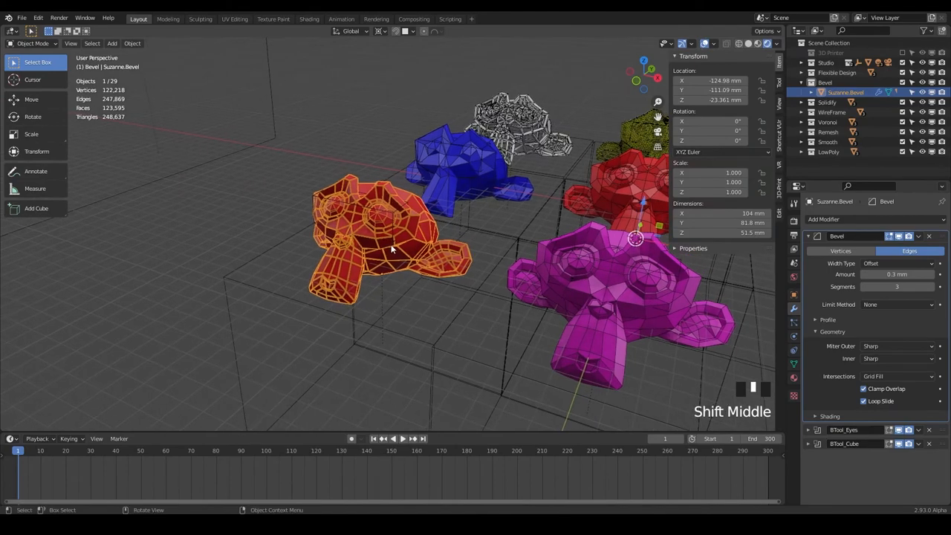
scroll(up, 3)
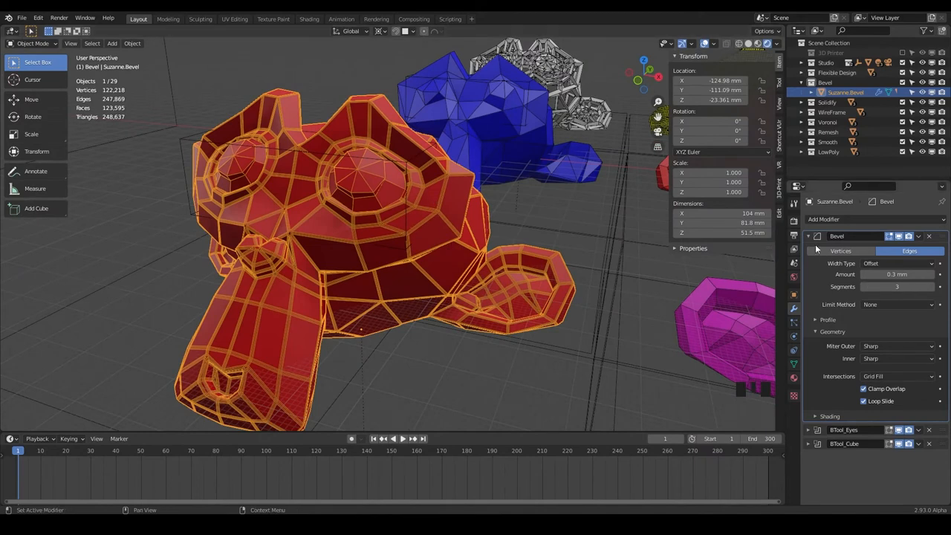
click(809, 236)
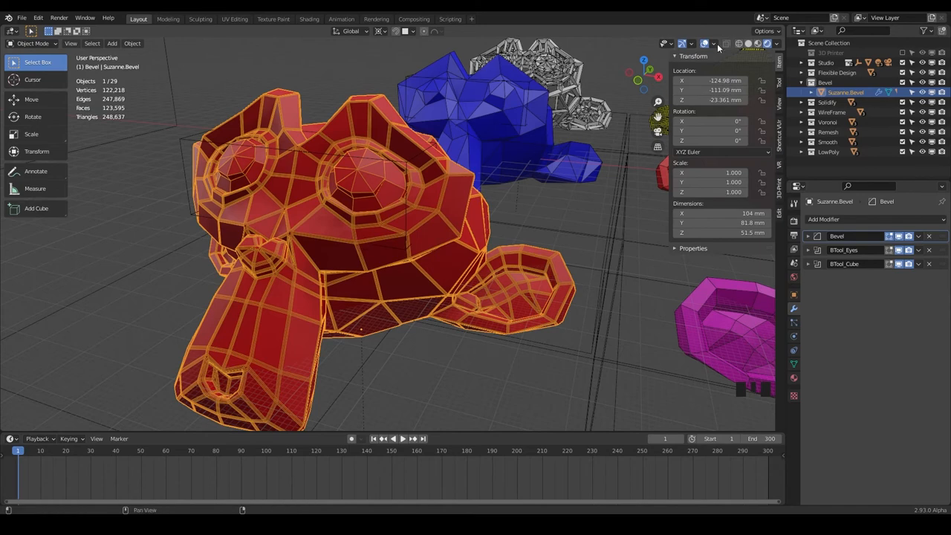
Hide the wireframe overlay and frame the whole monkey grid with the bevelled red Suzanne
click(693, 43)
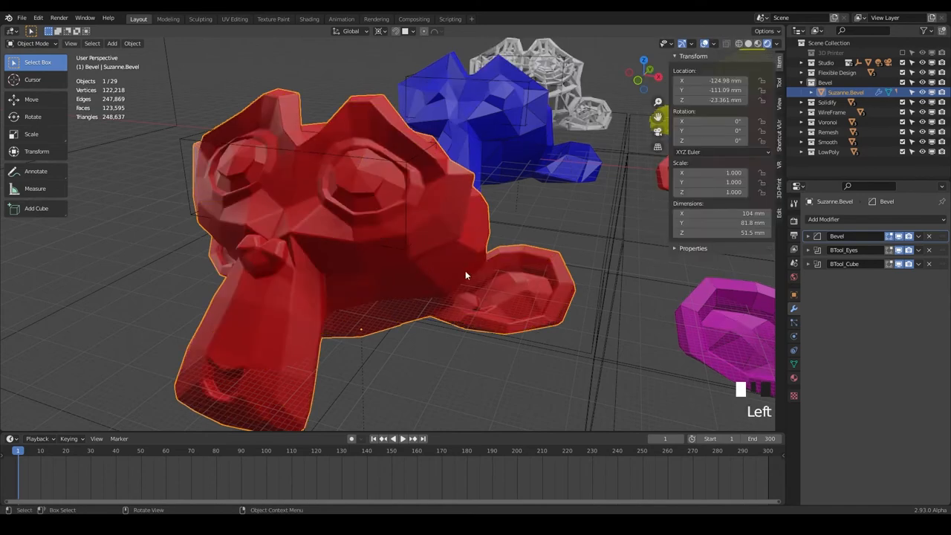
scroll(down, 3)
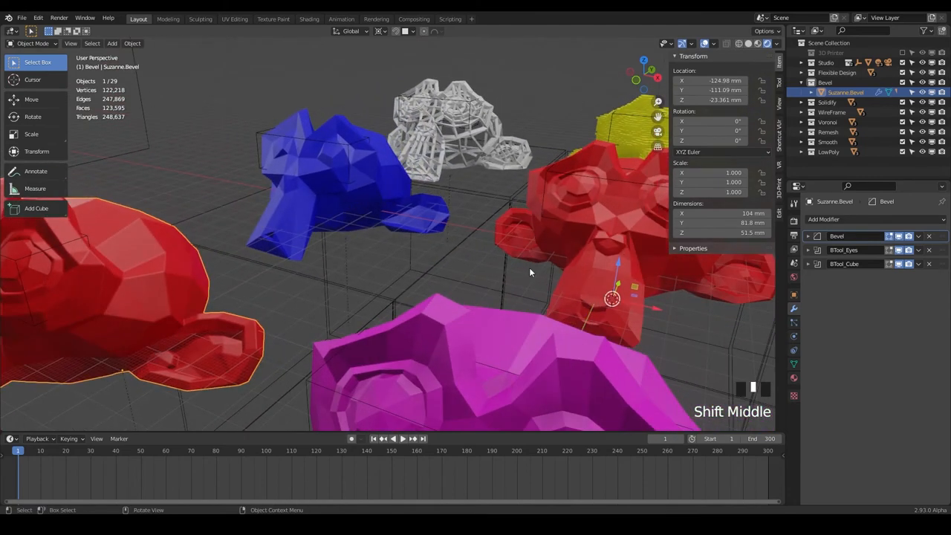
mouse_move(185, 300)
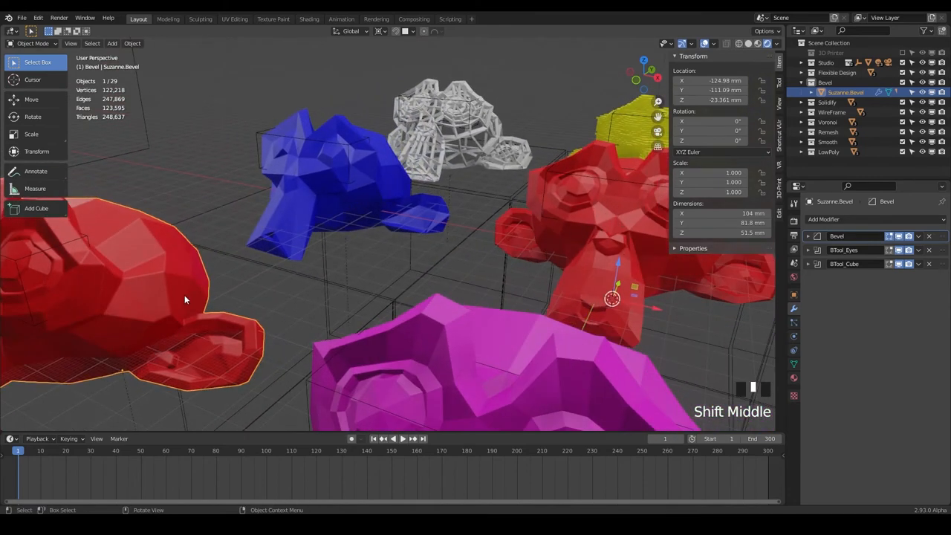
scroll(up, 3)
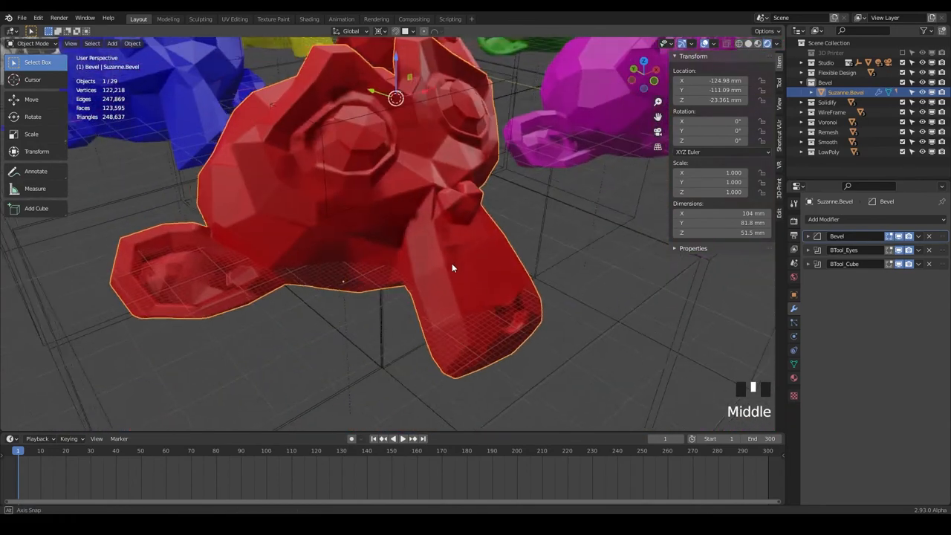
drag(454, 267, 359, 244)
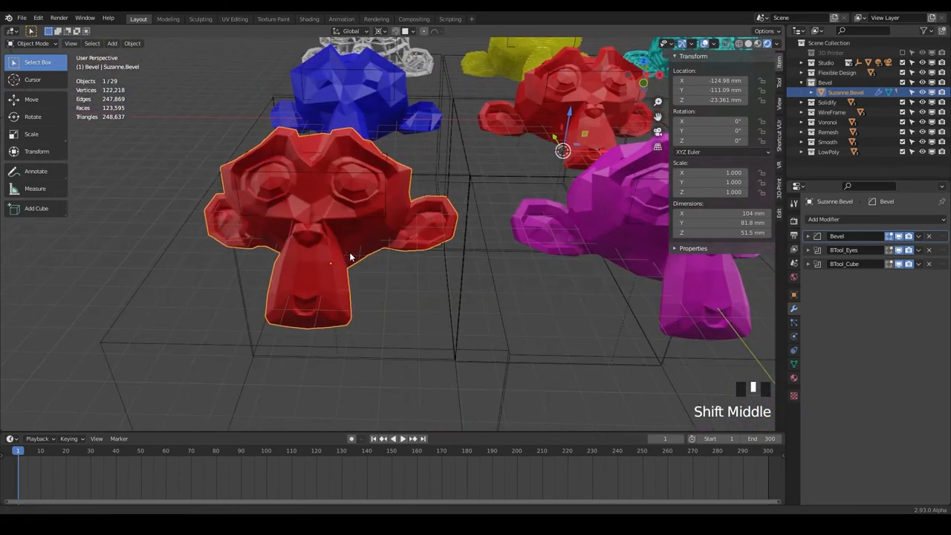
drag(354, 256, 393, 259)
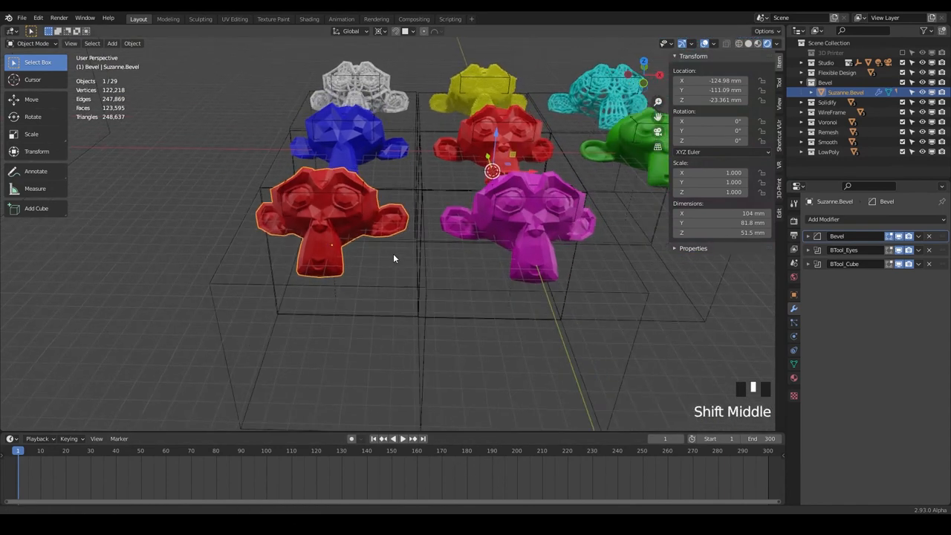